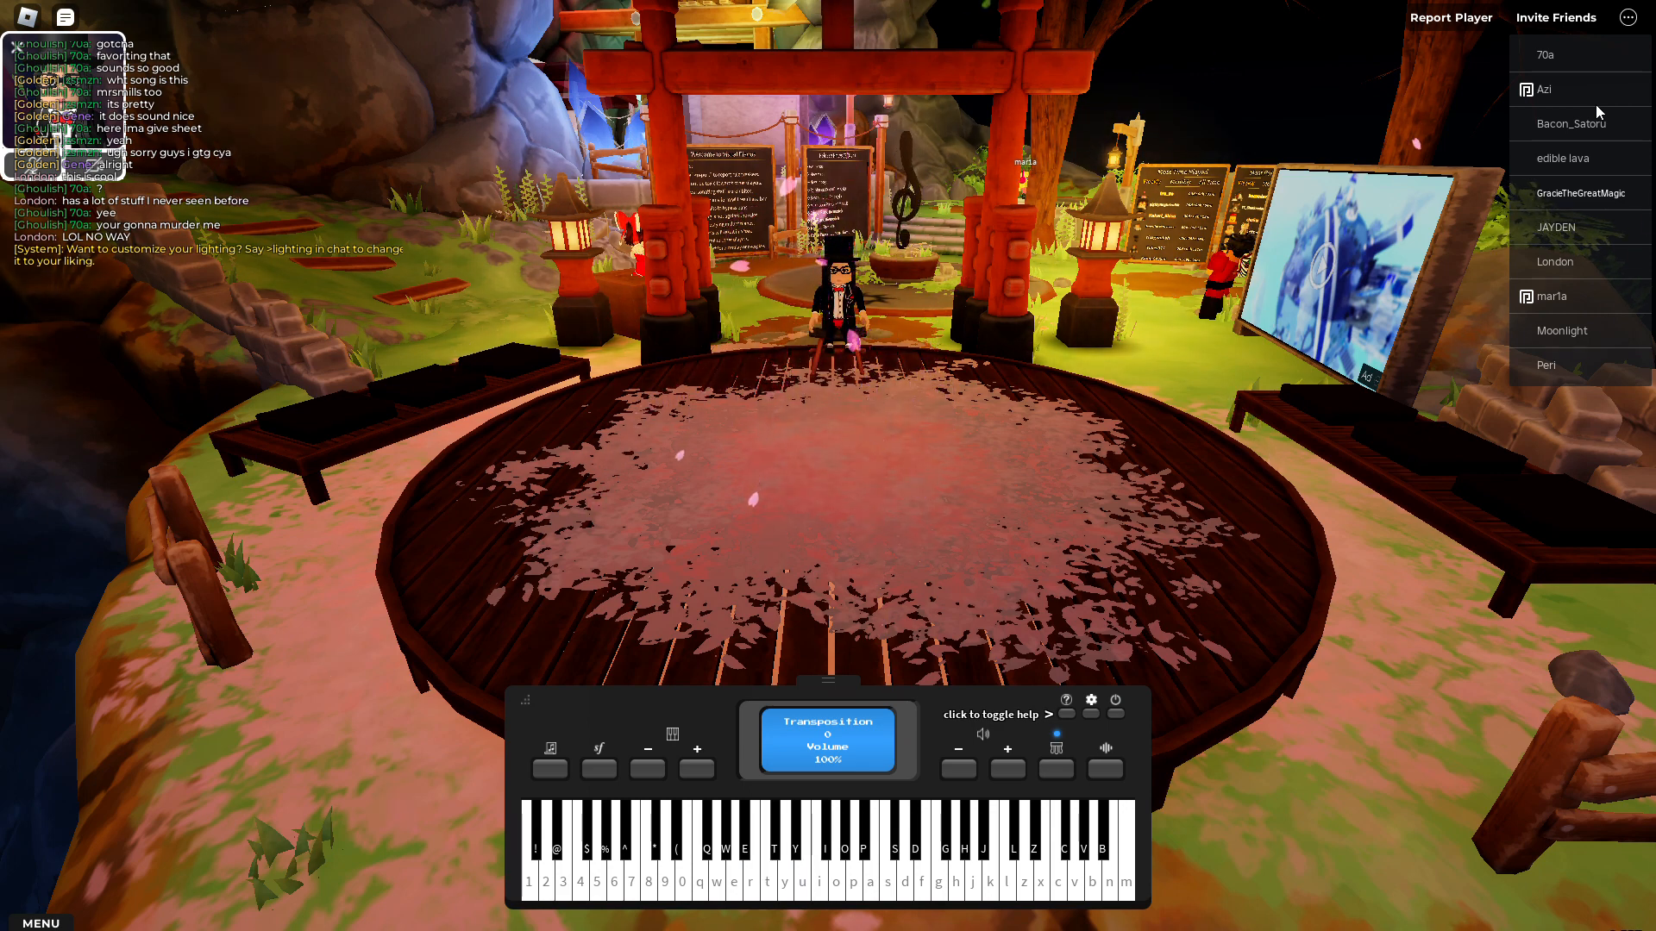
mouse_move(1427, 399)
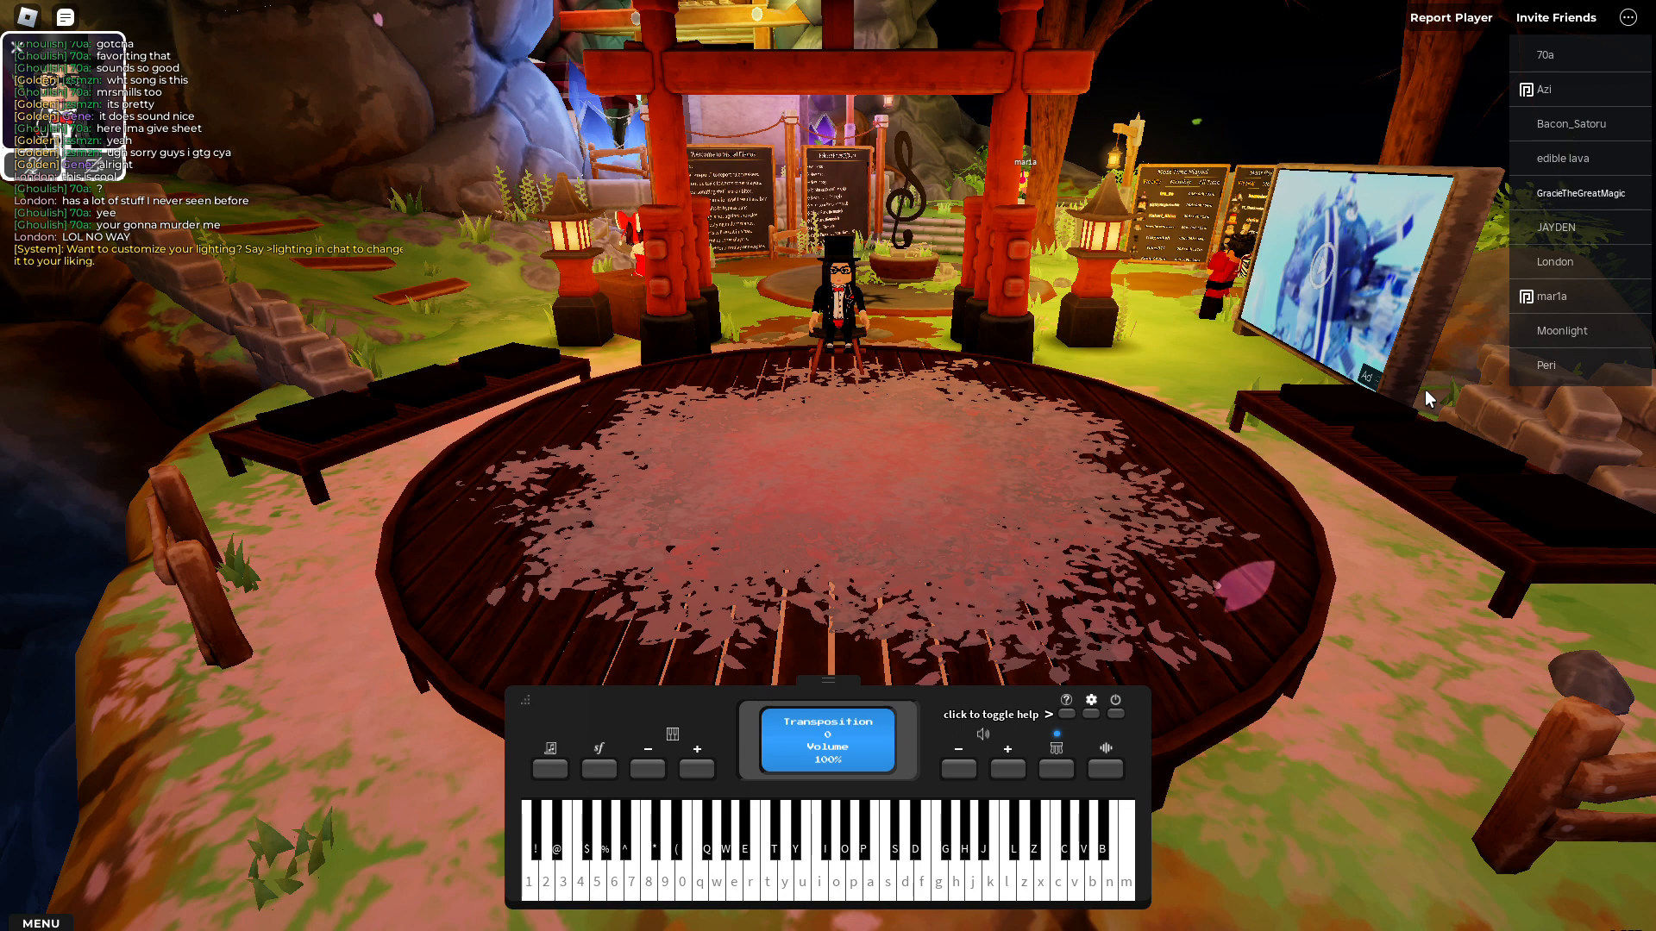